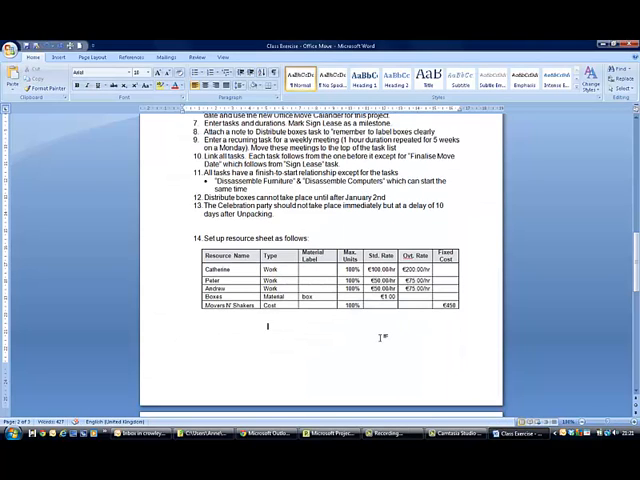
Switch the Office Move plan to the Resource Sheet view from the Team Planner list
scroll(down, 3)
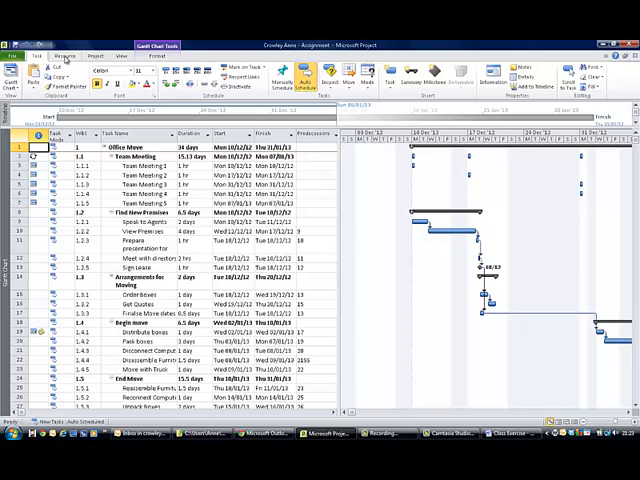
click(77, 55)
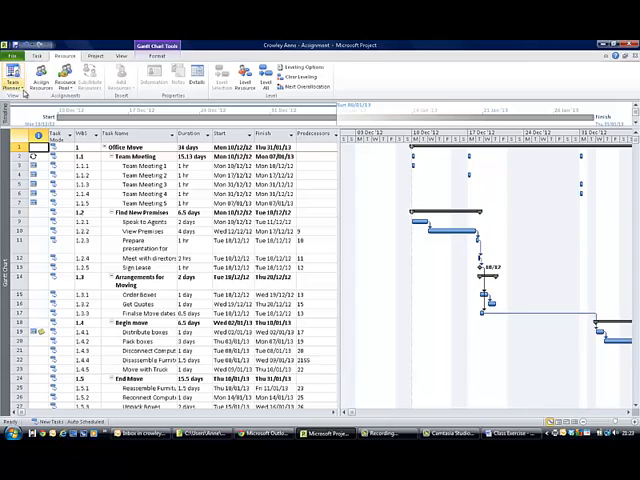
click(17, 75)
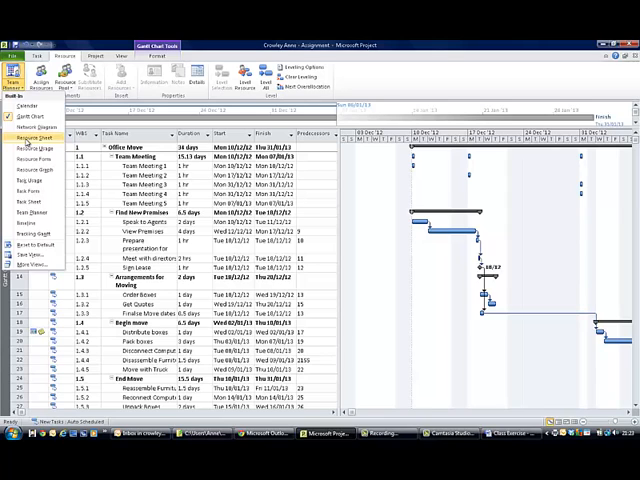
click(30, 138)
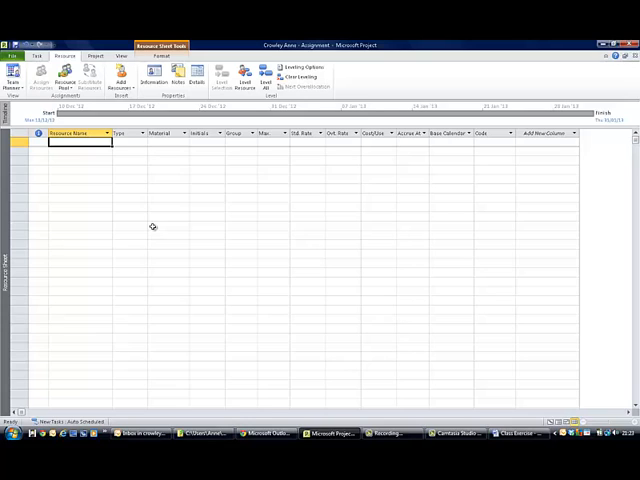
Enter the resource names Catherine, Peter, Andrew, Boxes and Movers N' Shakers
text(Catherine)
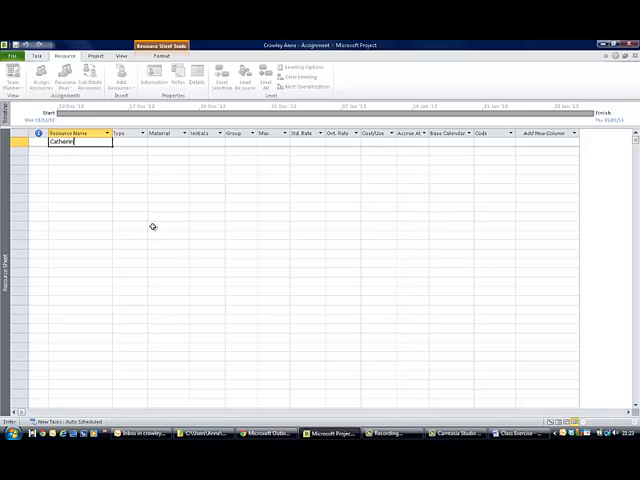
key(Return)
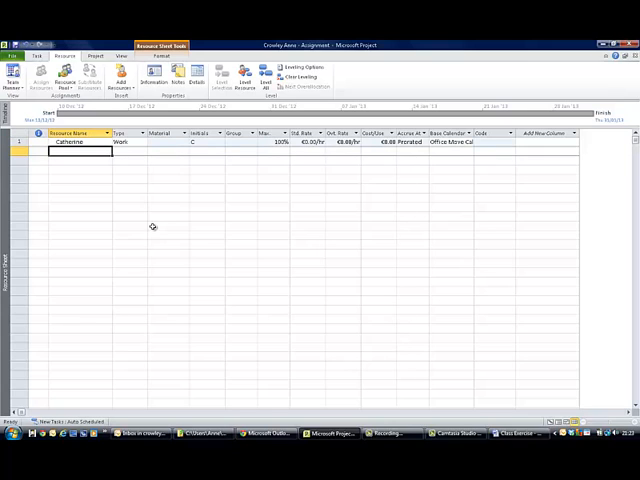
text(Peter)
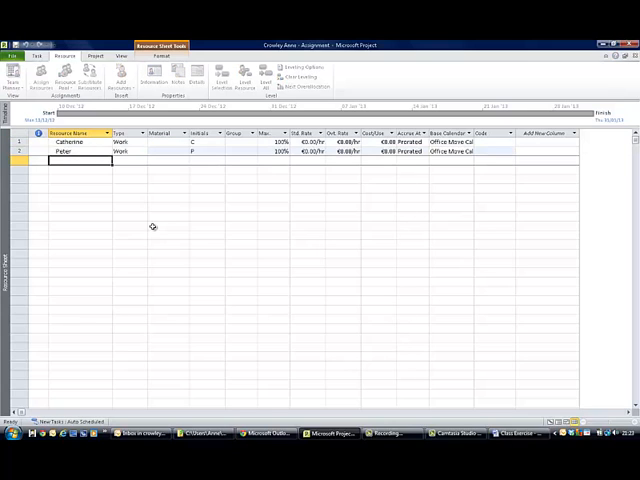
text(Andrew)
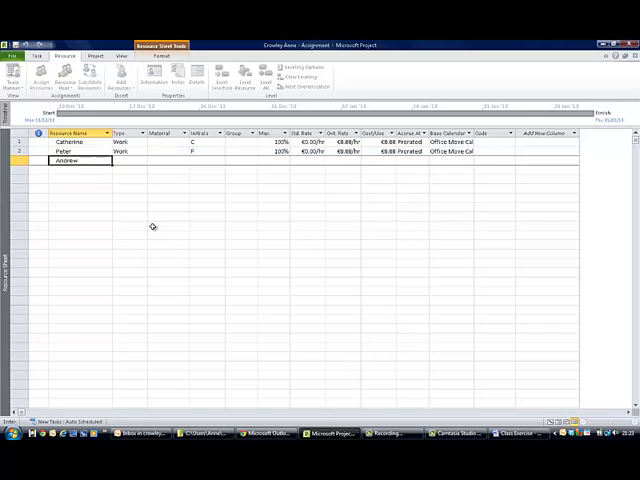
key(Return)
text(Mover)
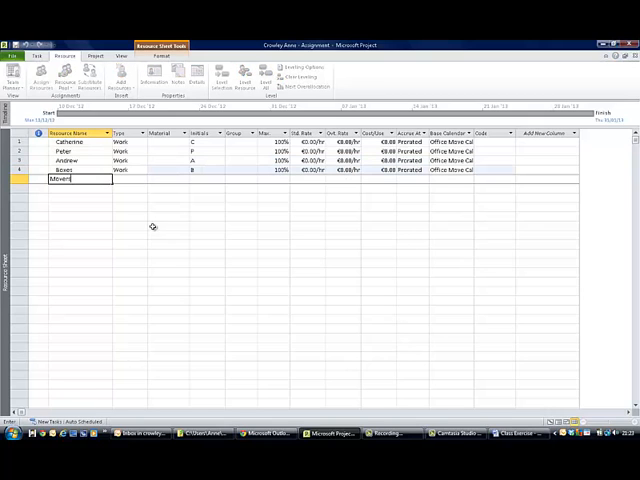
text(s)
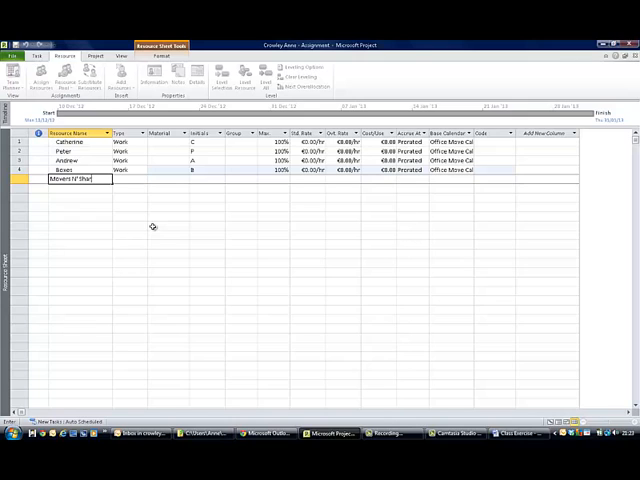
key(Return)
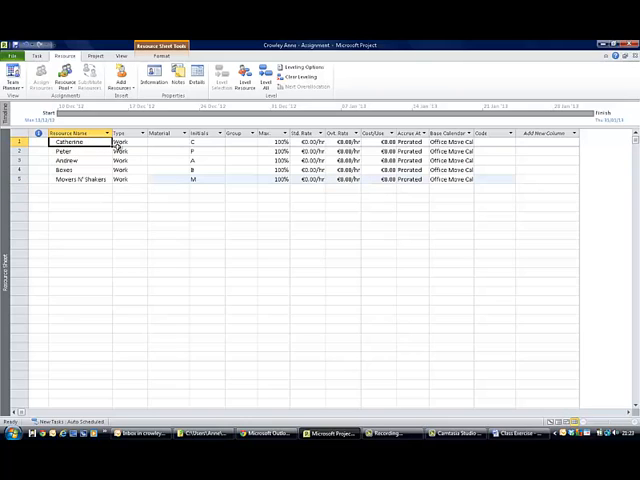
Give Catherine €100/hr standard and €200/hr overtime; Peter and Andrew €50/hr and €75/hr
click(128, 142)
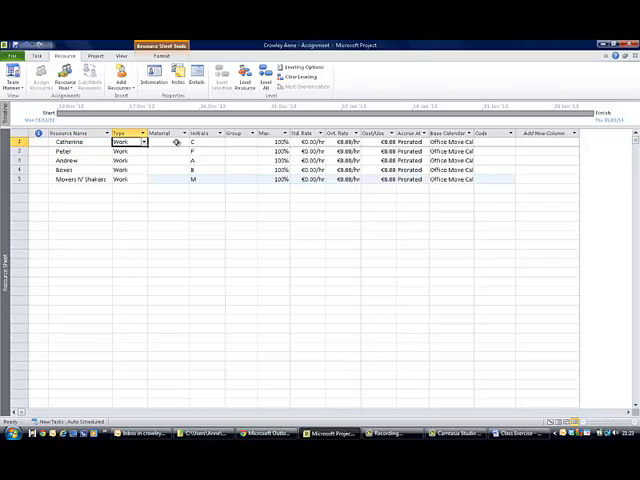
click(160, 141)
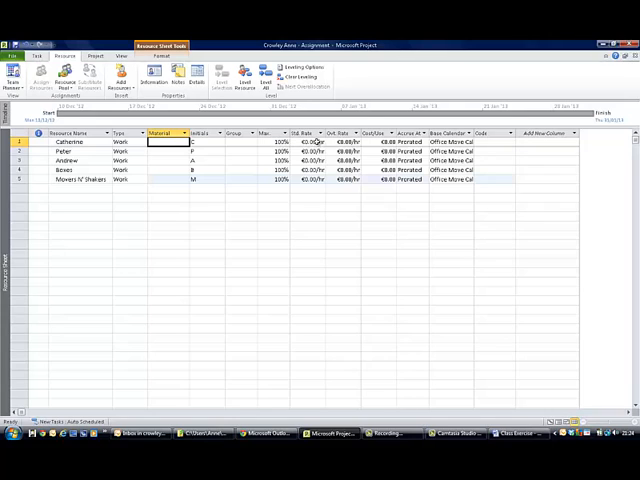
click(312, 141)
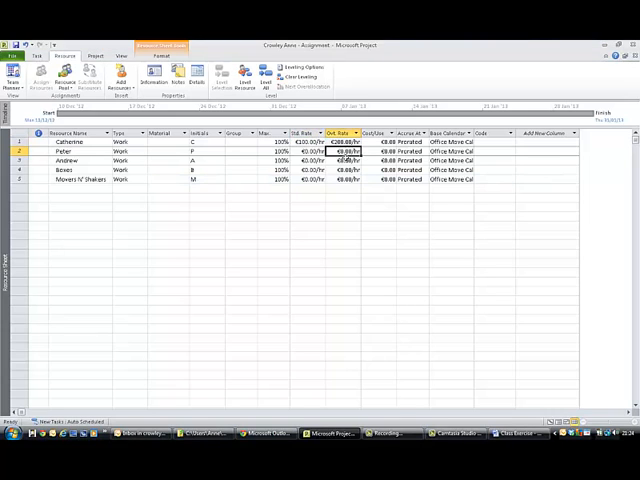
click(345, 149)
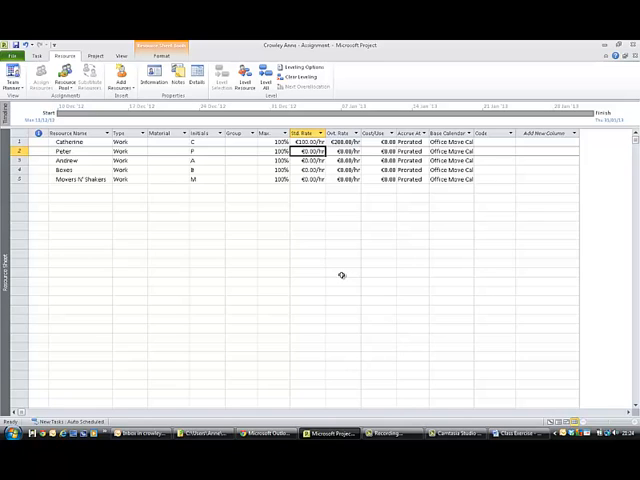
click(305, 160)
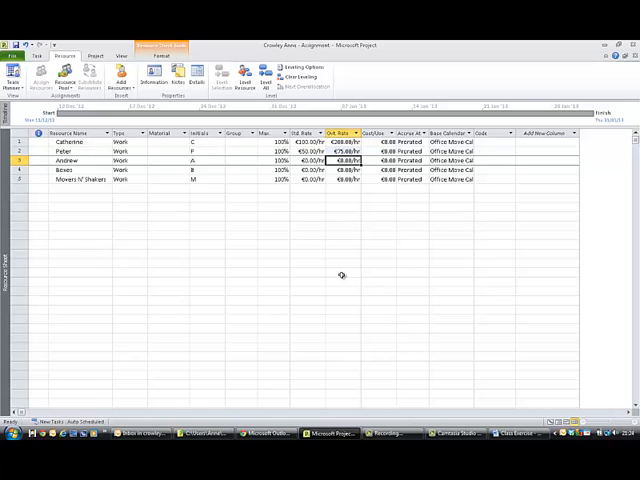
click(305, 160)
text(75)
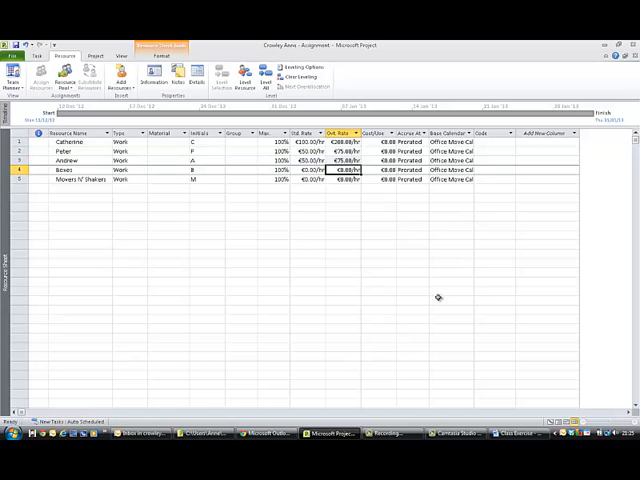
mouse_move(304, 215)
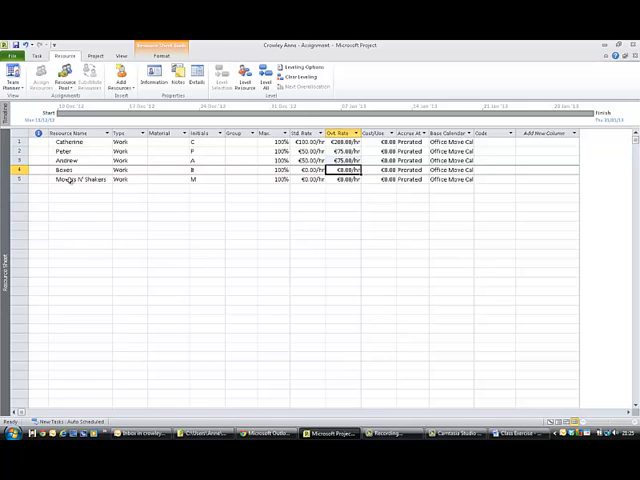
Make Boxes a Material resource labelled 'Box' with a €1.00 standard rate
click(130, 169)
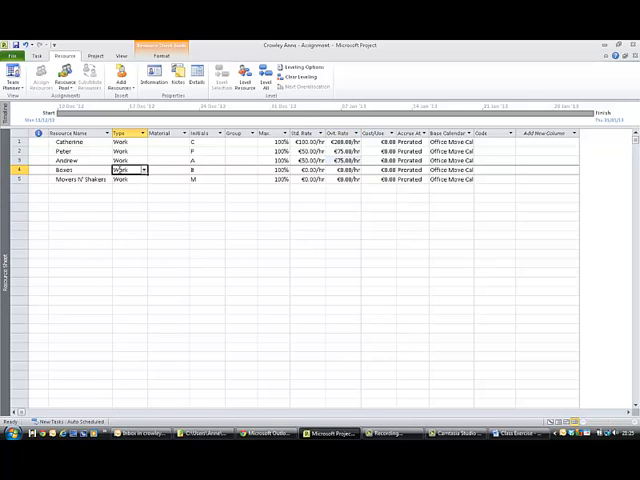
click(143, 169)
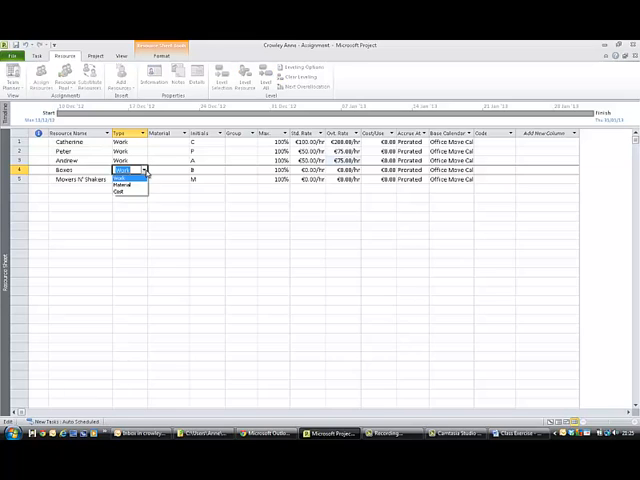
mouse_move(124, 184)
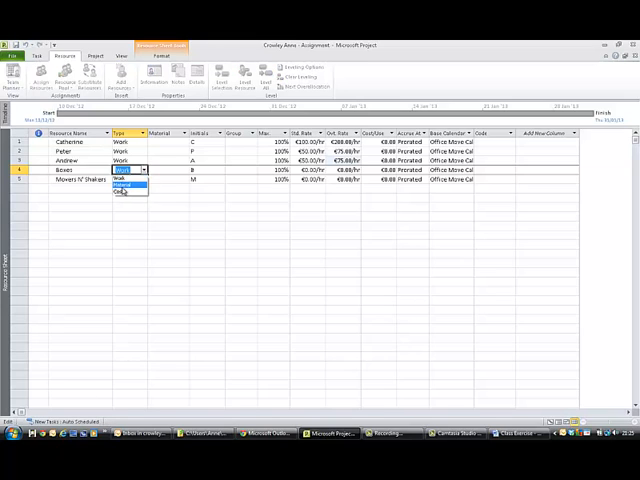
click(124, 184)
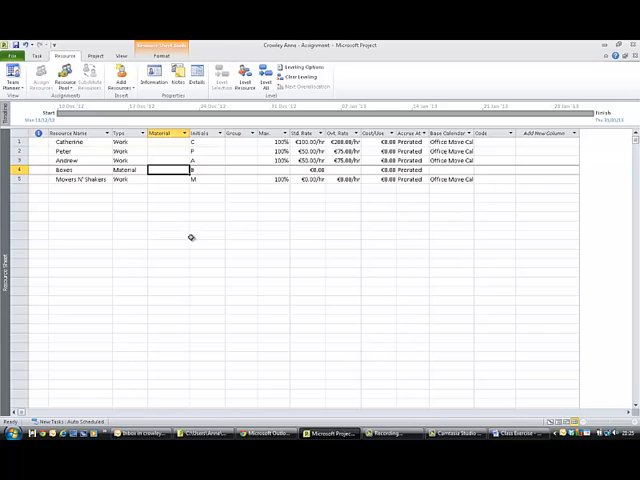
text(Box)
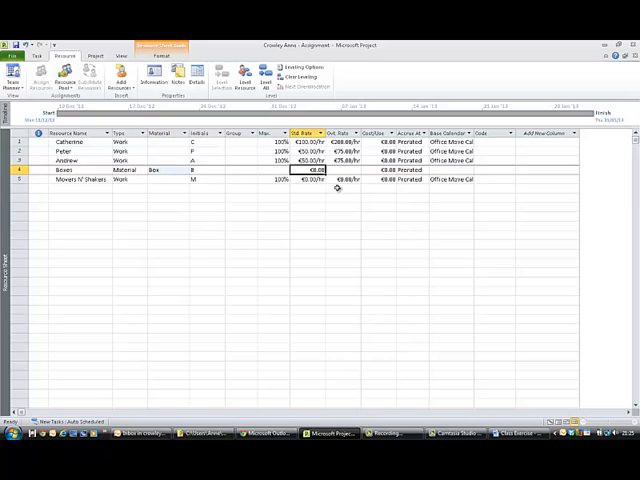
mouse_move(413, 261)
text(1)
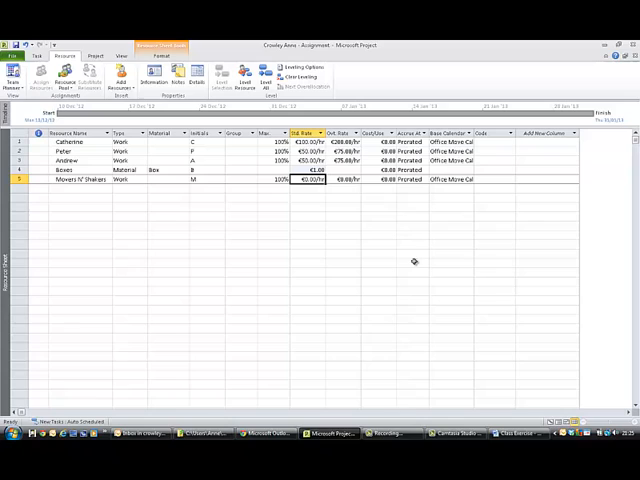
mouse_move(464, 248)
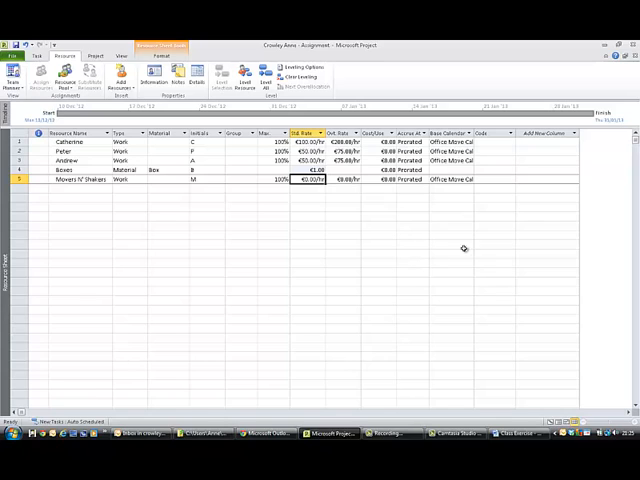
mouse_move(85, 183)
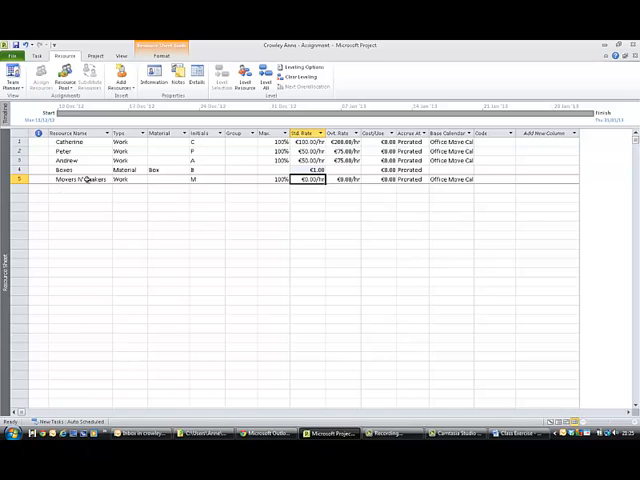
Change Movers N' Shakers to a Cost resource, leaving its rates and max units blank
click(130, 181)
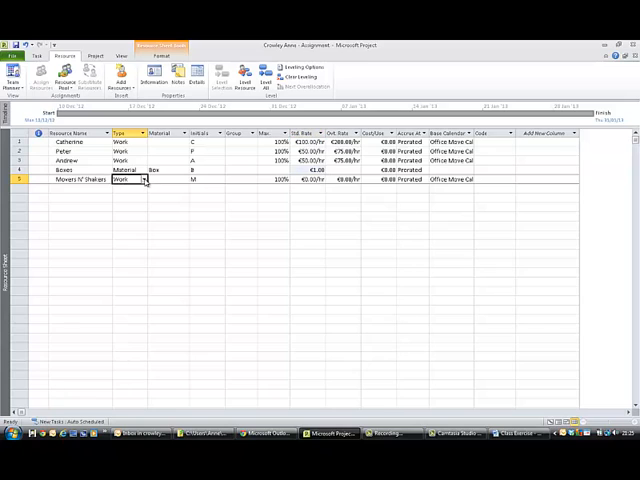
click(141, 182)
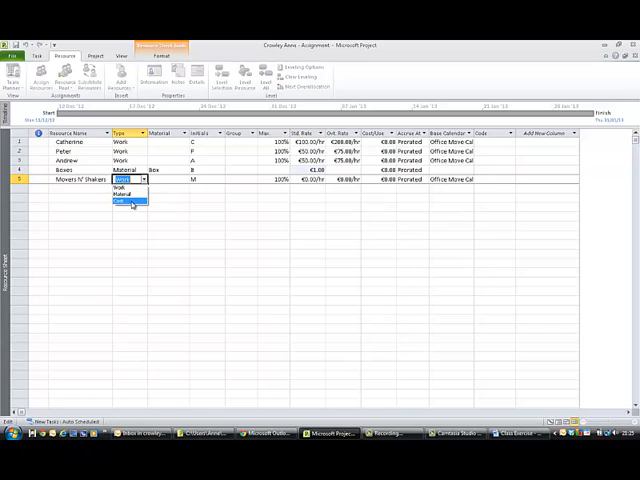
click(128, 199)
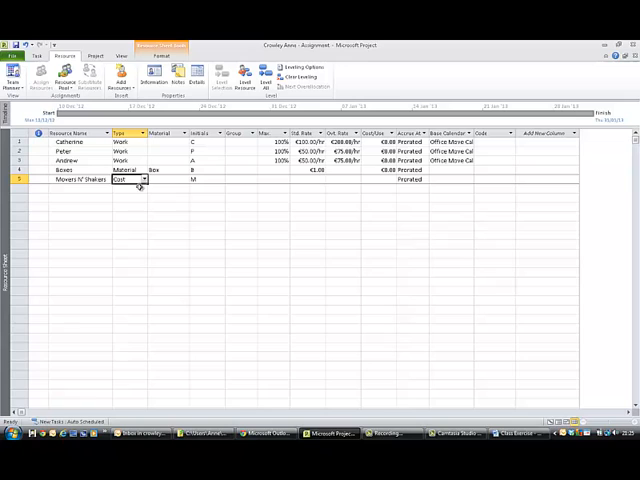
click(167, 207)
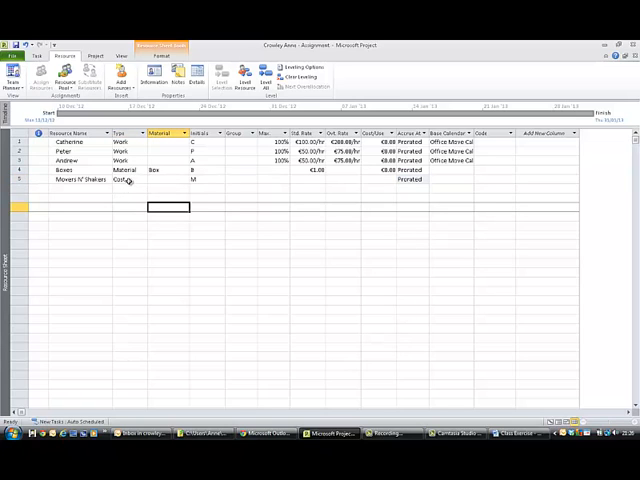
mouse_move(335, 222)
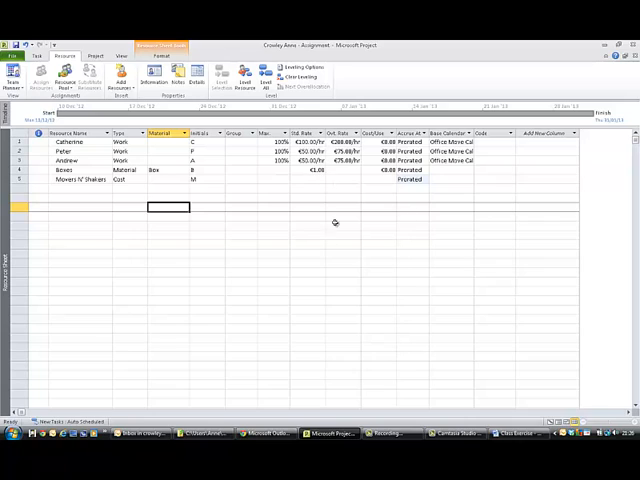
mouse_move(353, 180)
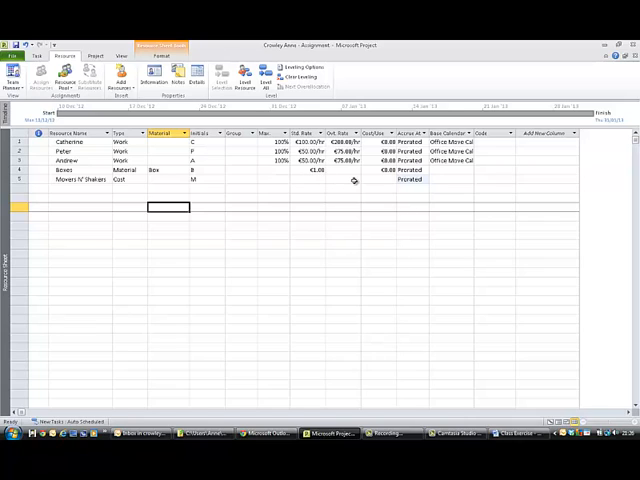
mouse_move(316, 269)
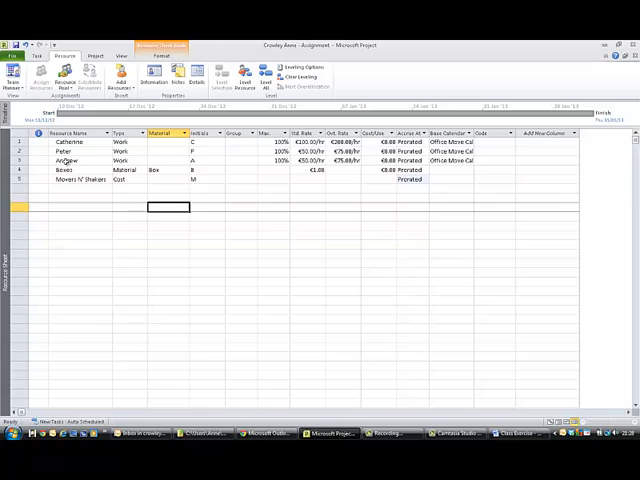
Open Andrew's Resource Information dialog from his row
double_click(75, 160)
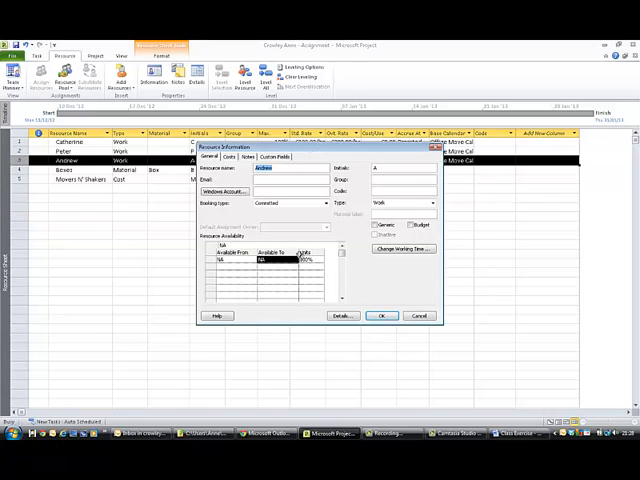
mouse_move(418, 330)
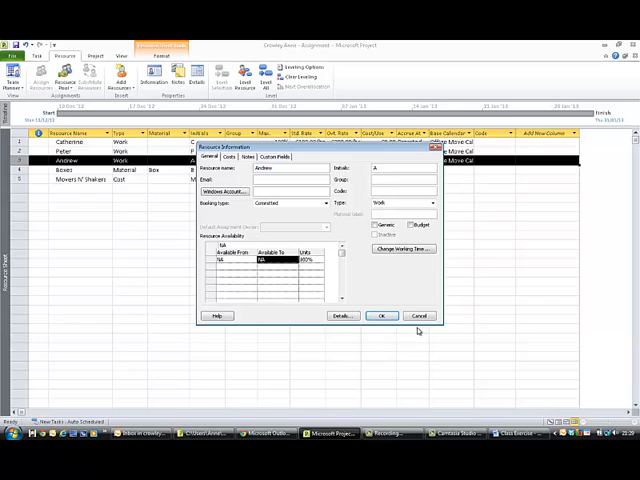
mouse_move(363, 281)
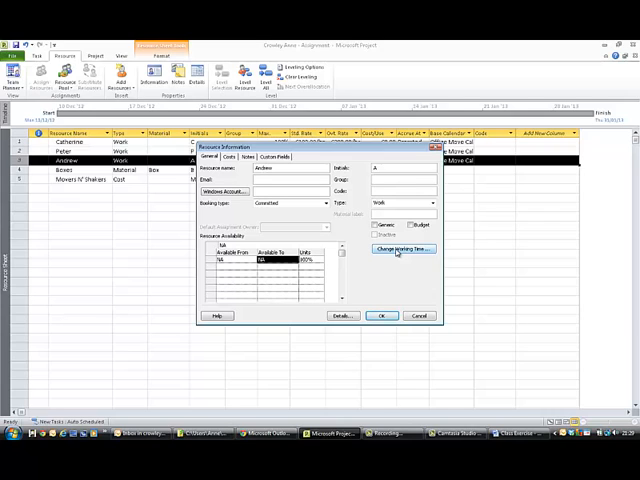
click(397, 248)
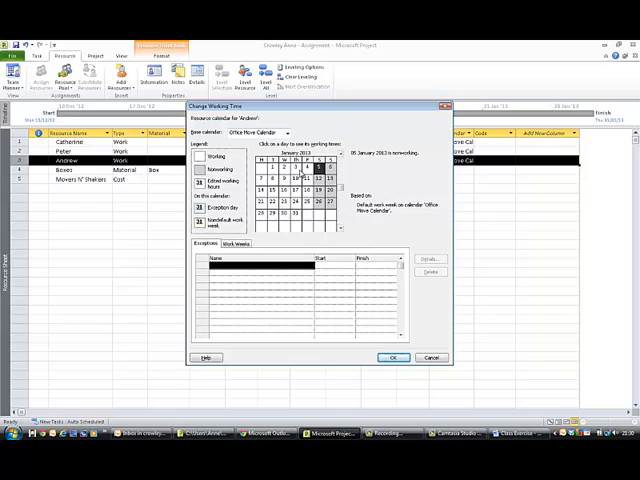
click(309, 171)
text(InHouse Training Day)
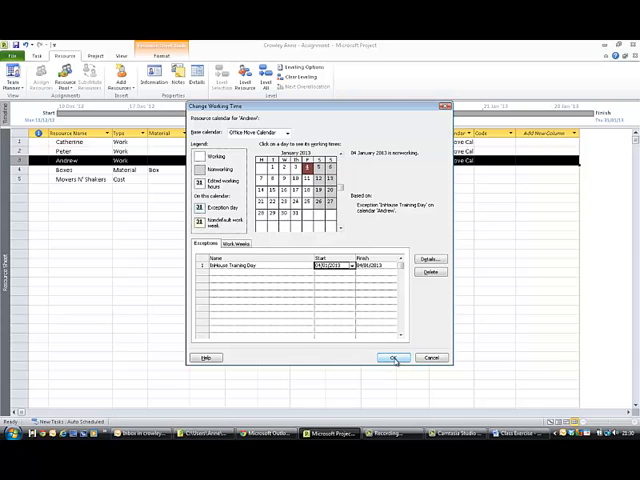
click(394, 357)
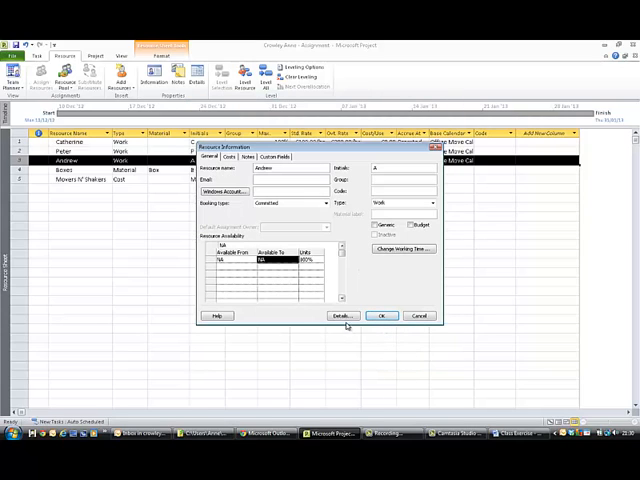
Close Andrew's Resource Information with the exception kept, dismissing the Notes dialog
click(379, 315)
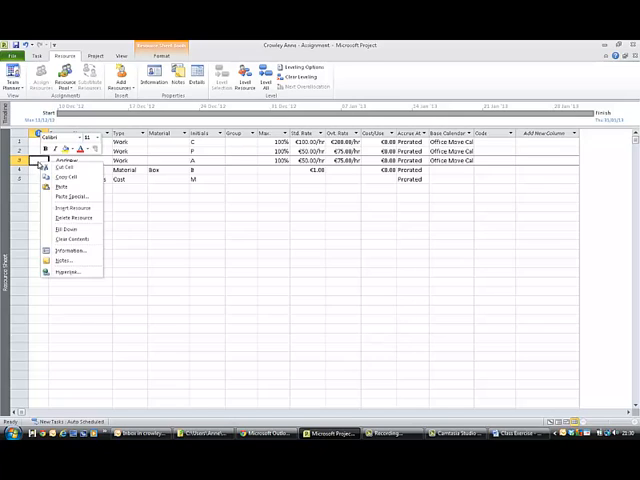
click(61, 245)
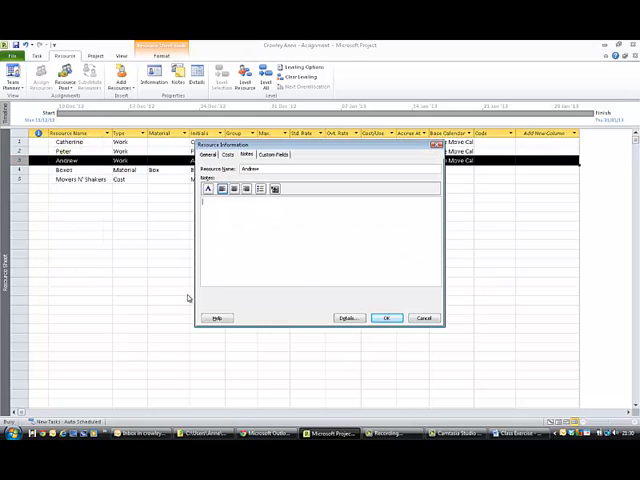
click(386, 318)
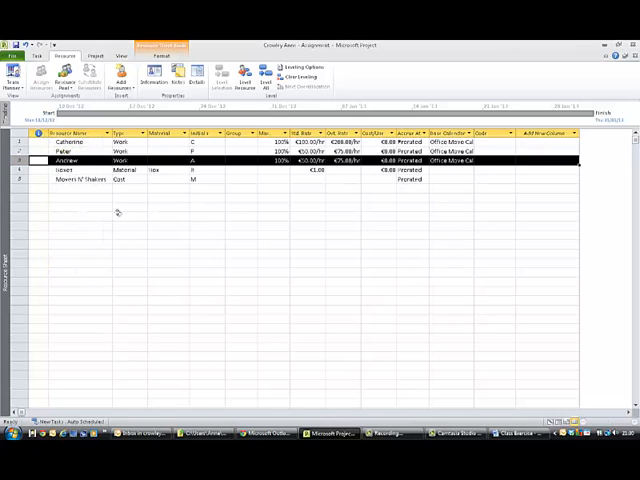
Add the note 'Note InHouse Training Day January 5th' to Andrew and save it
double_click(68, 161)
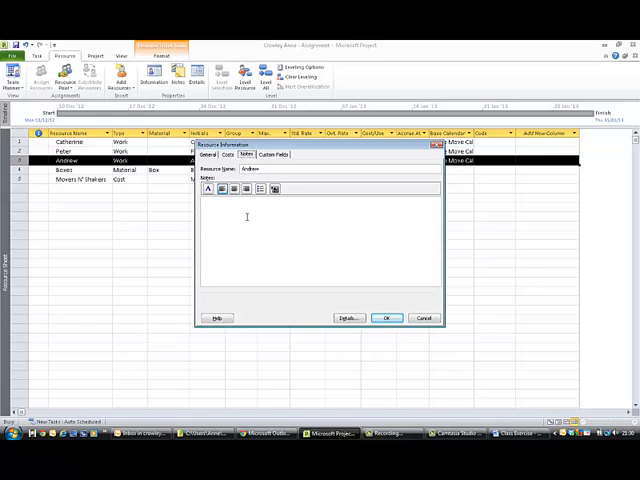
text(No)
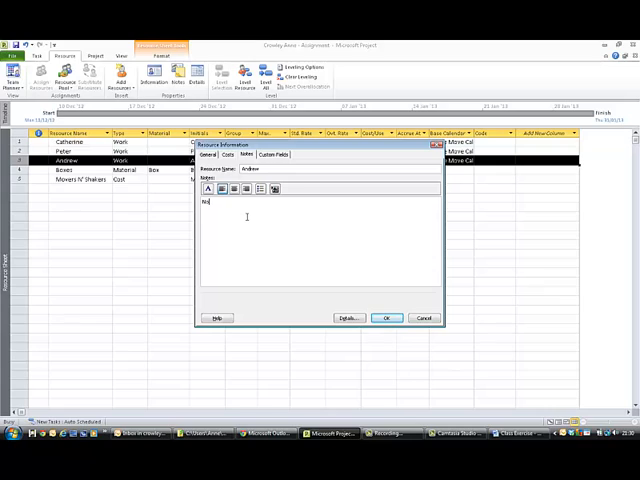
text(Note text)
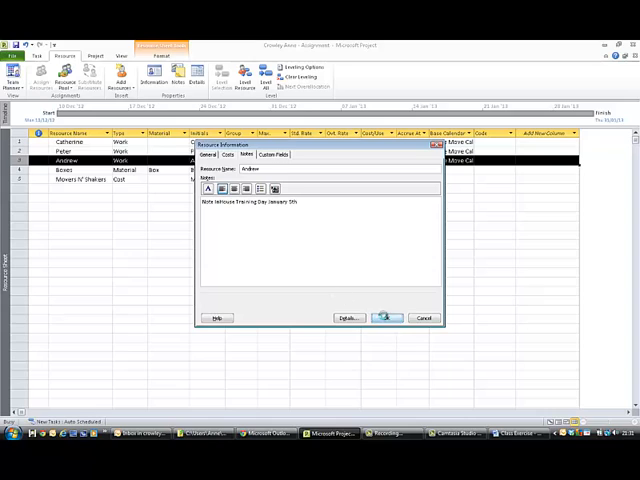
click(387, 318)
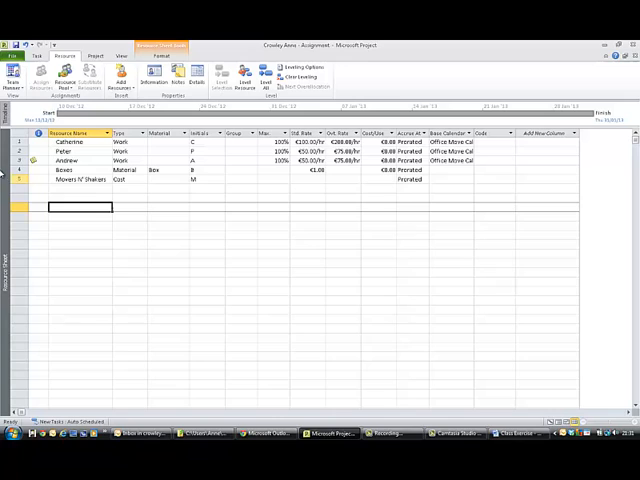
mouse_move(333, 283)
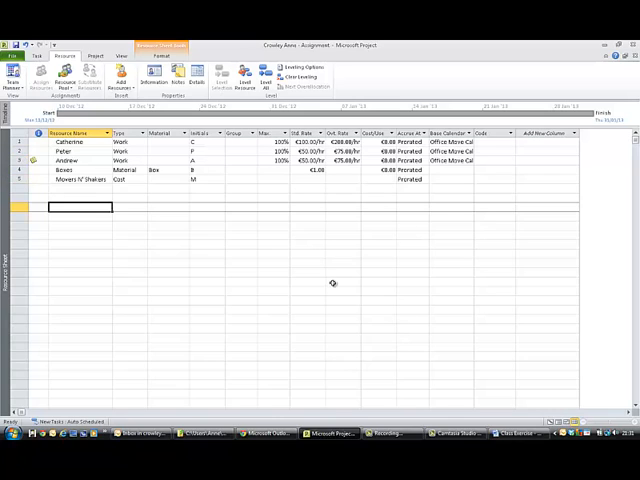
mouse_move(206, 277)
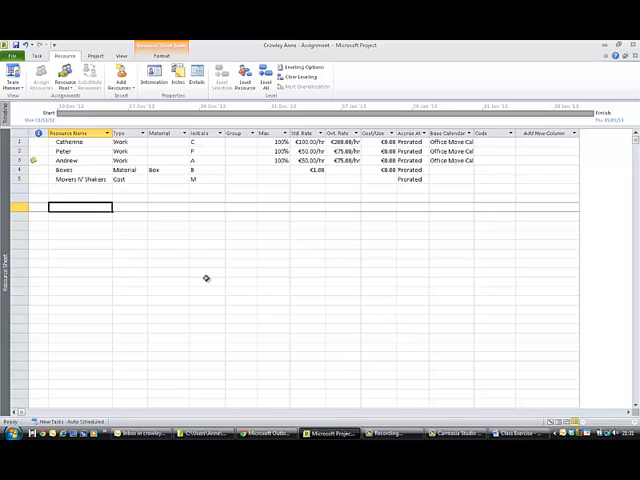